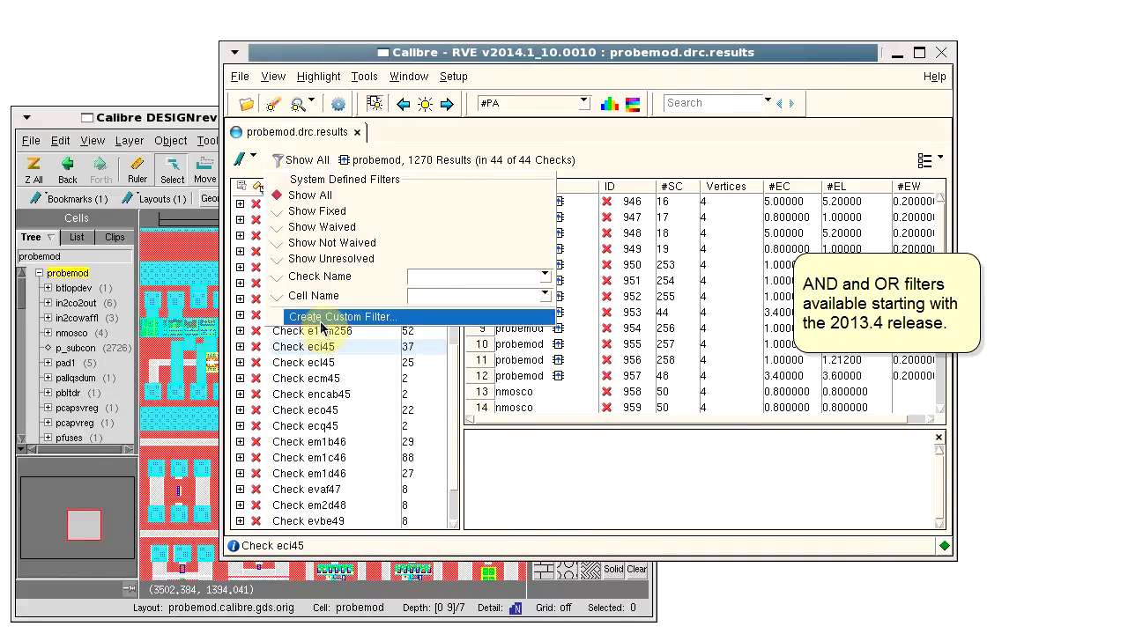
Start creating a new custom filter and move the Filter Editor beside the results list
click(343, 316)
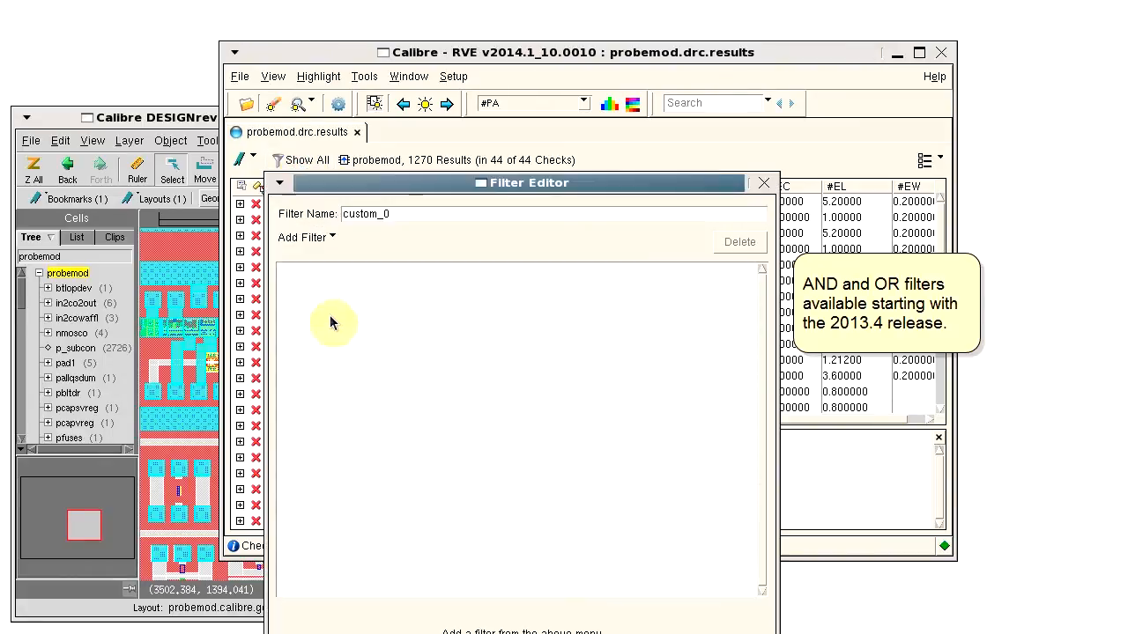
drag(529, 182, 693, 56)
text(check)
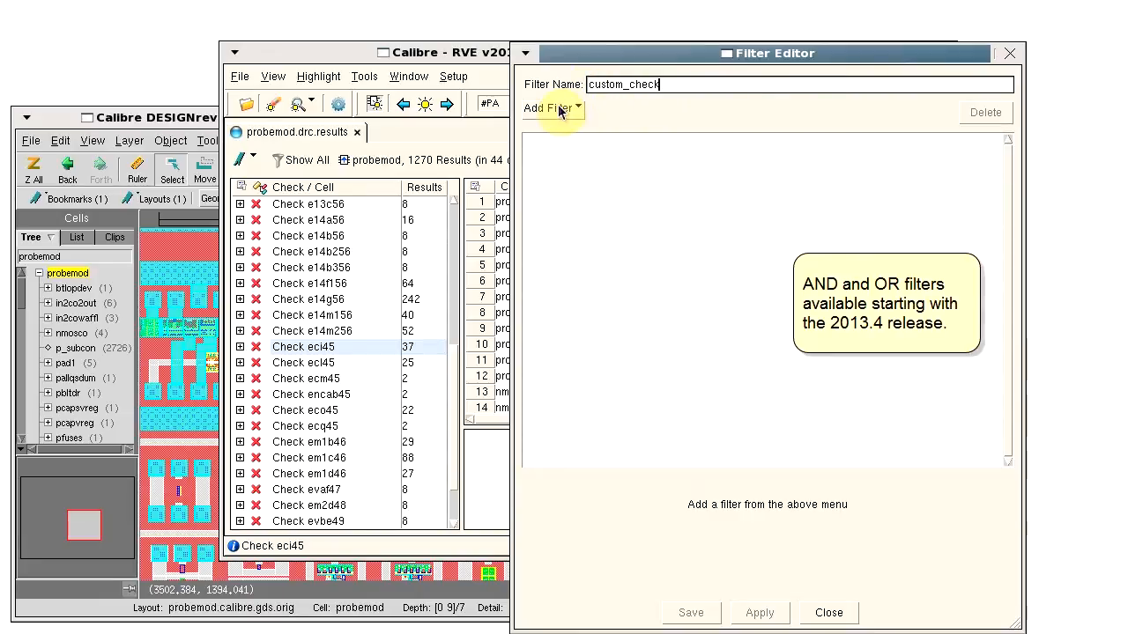
Add two OR'd Check Name conditions, *45 and *46, and apply to show 443 of 1270 results
click(552, 108)
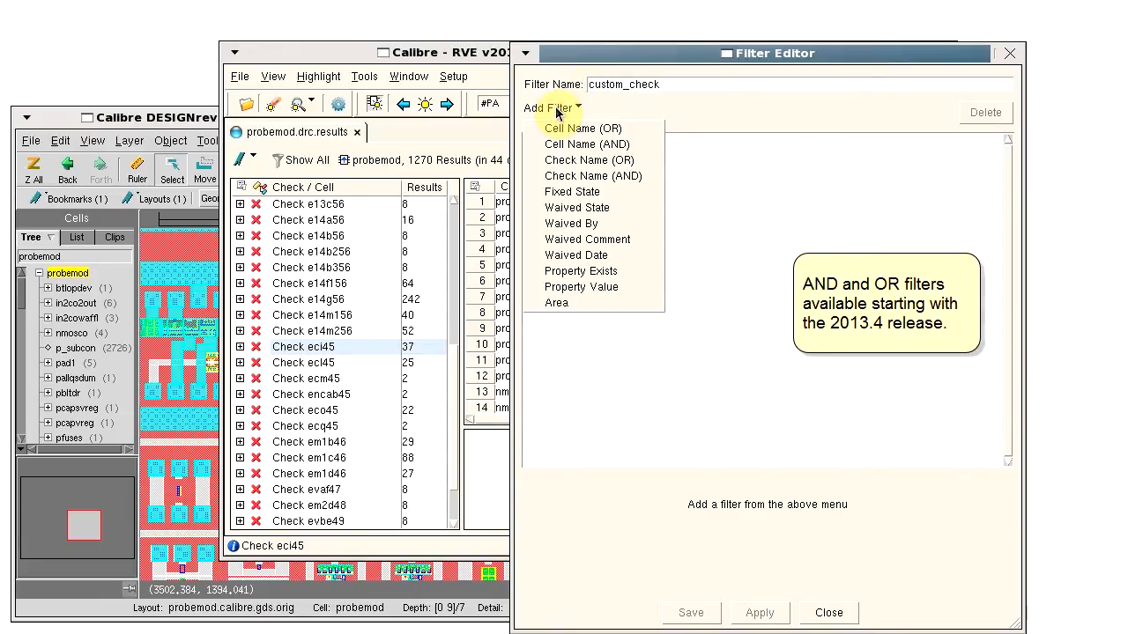
mouse_move(588, 160)
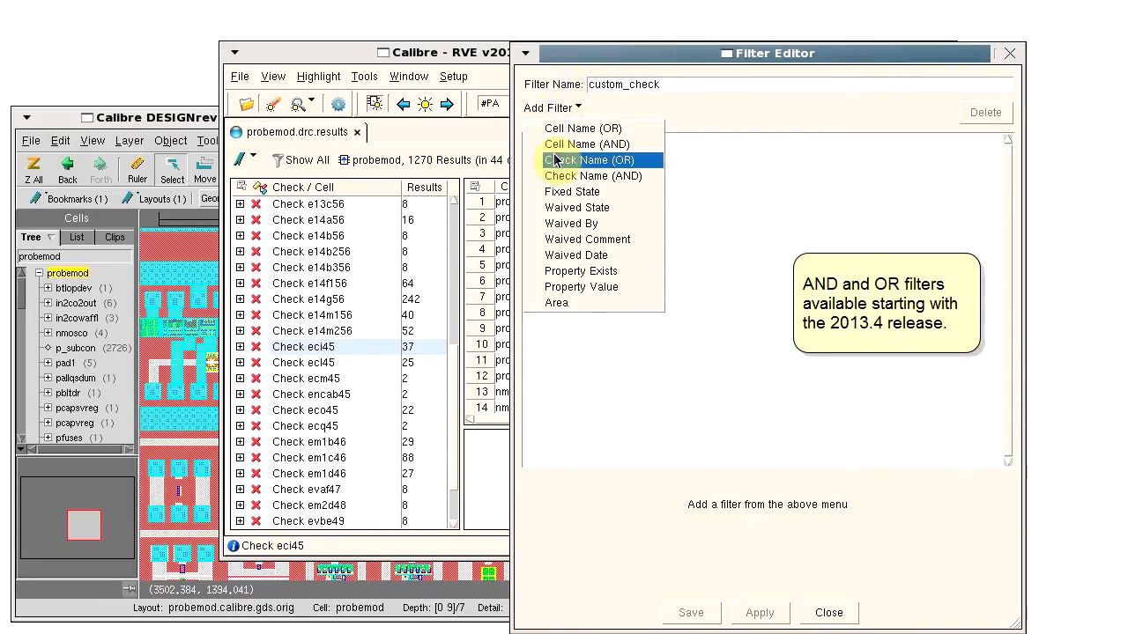
click(590, 159)
text(e)
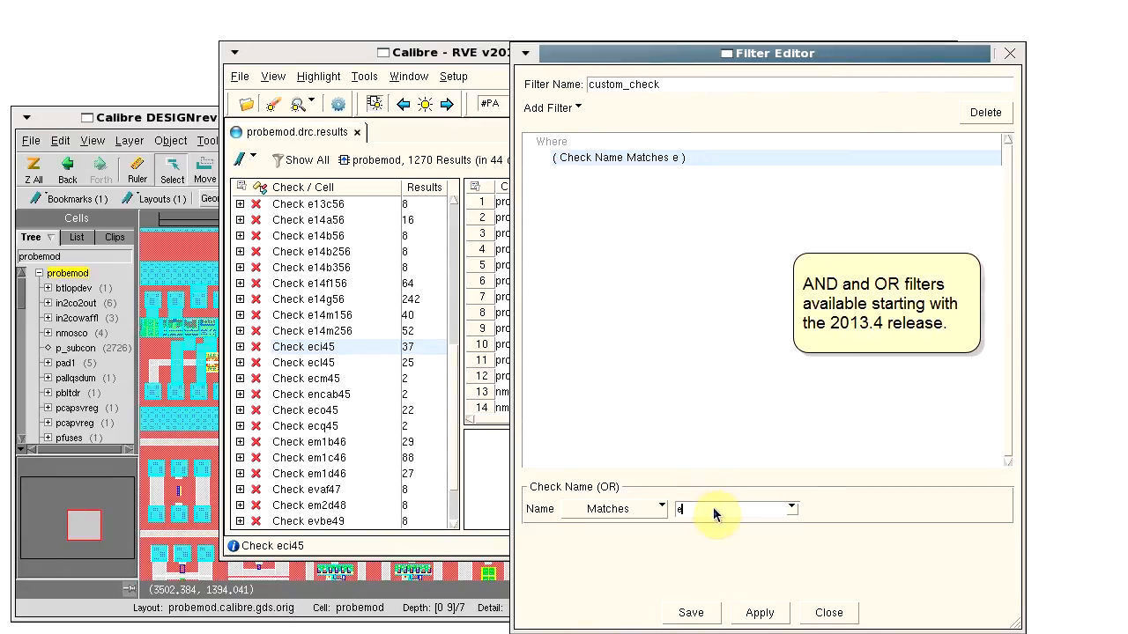
text(*45)
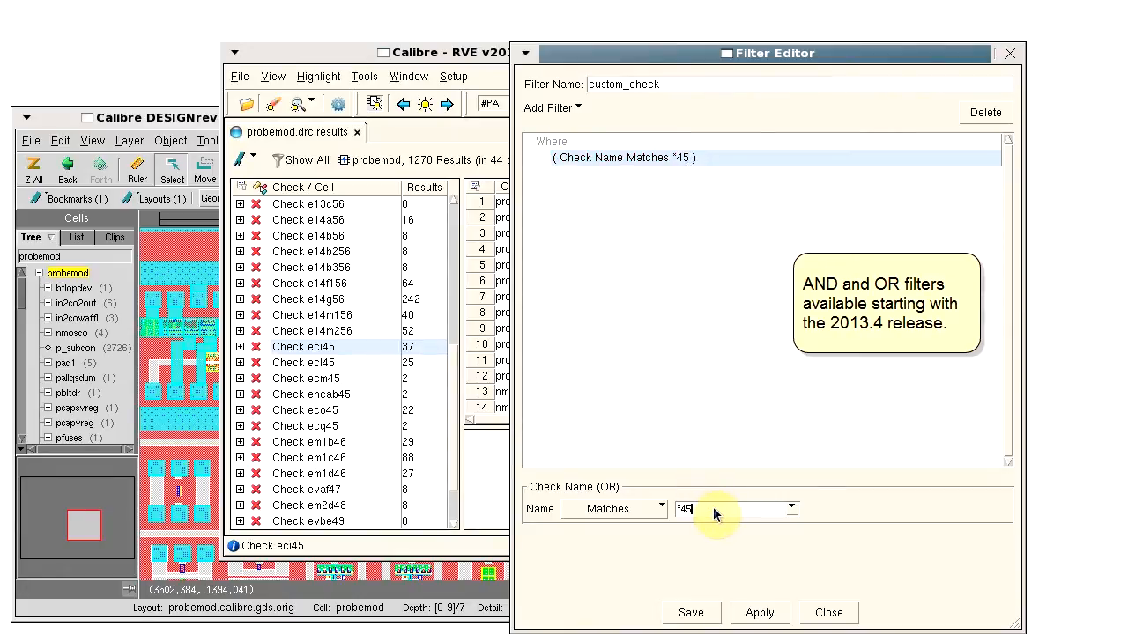
click(550, 107)
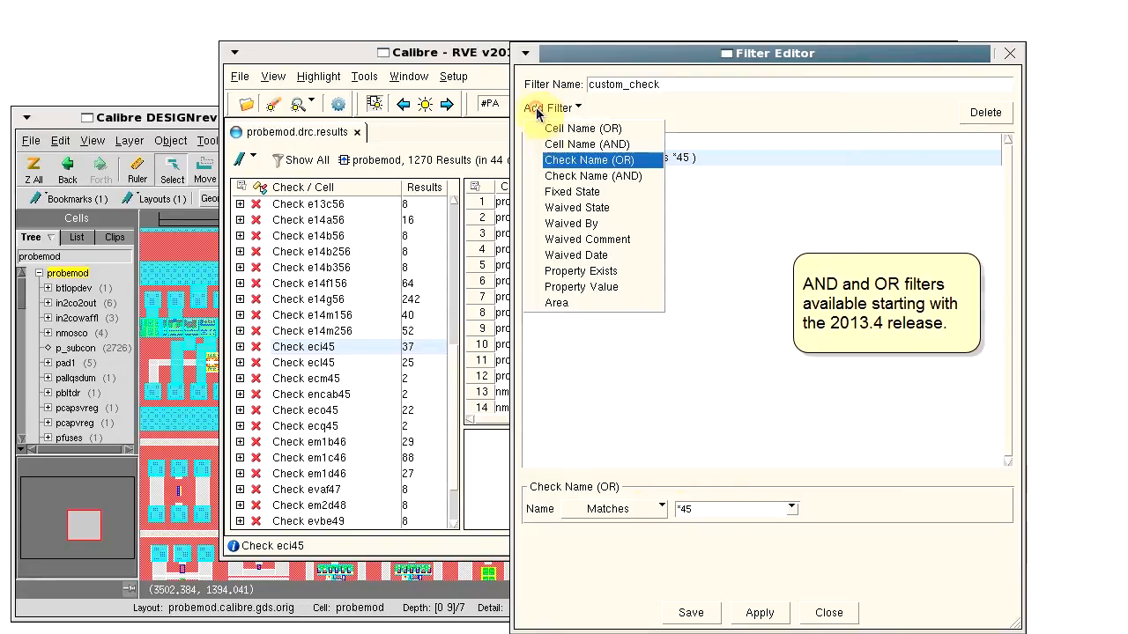
click(589, 159)
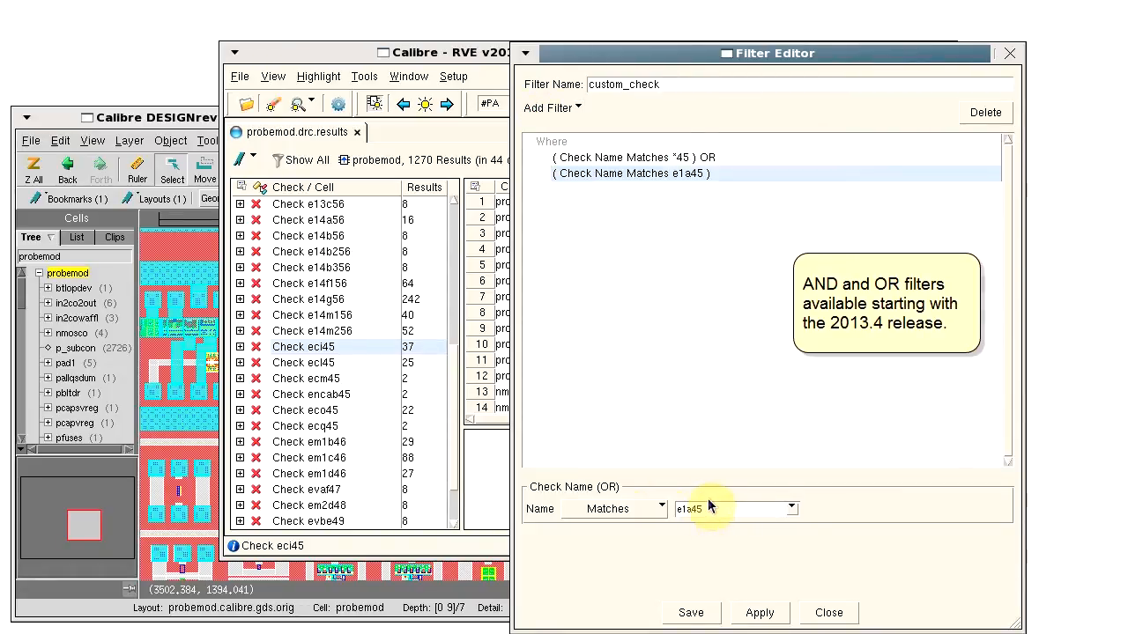
text(e)
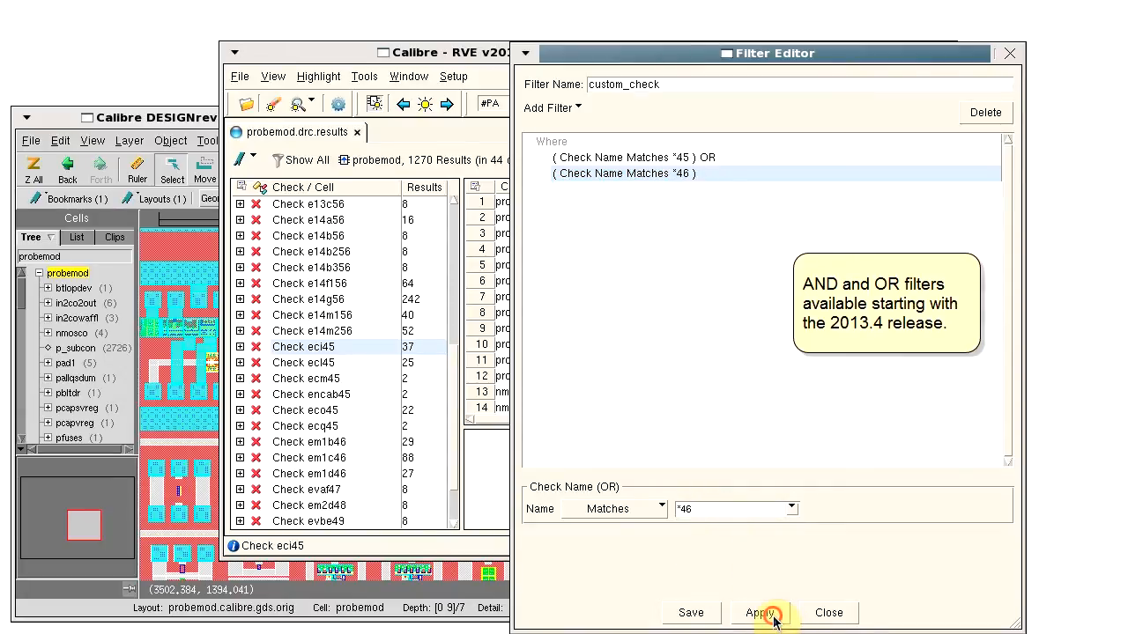
click(760, 613)
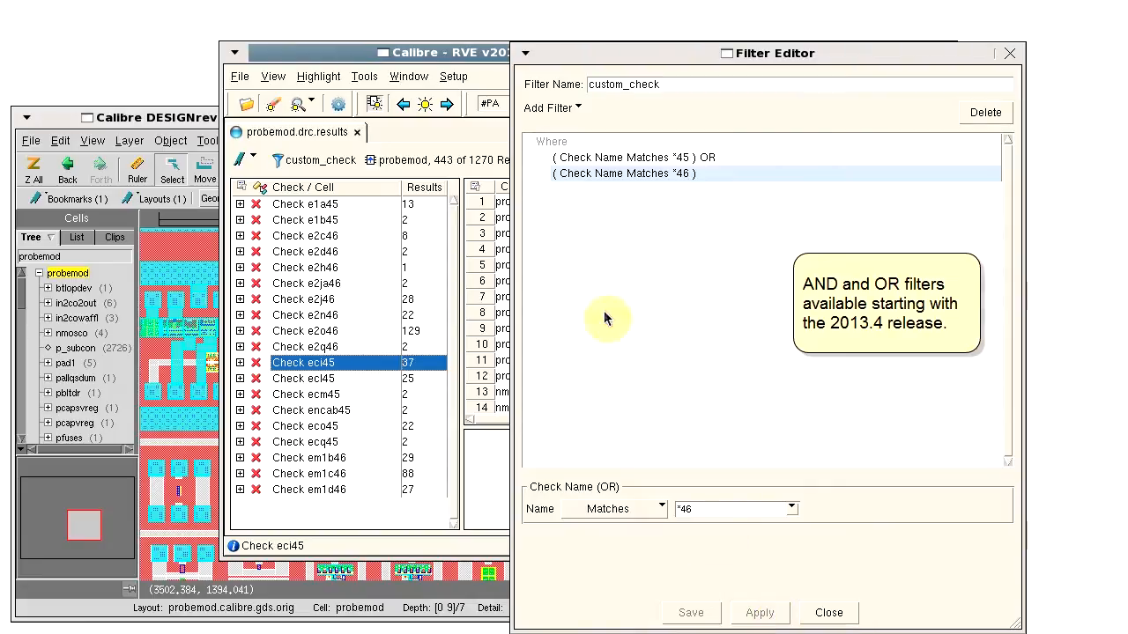
Add a Check Name AND condition that does not match e1* and e2*, and apply for 234 results
click(548, 106)
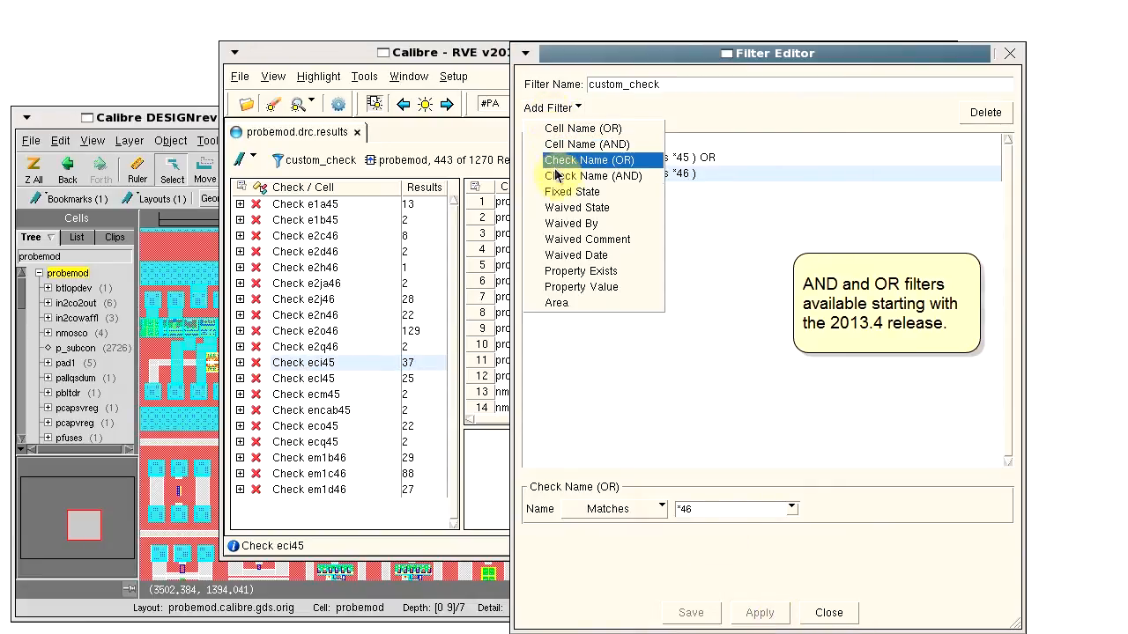
click(593, 175)
text(e1)
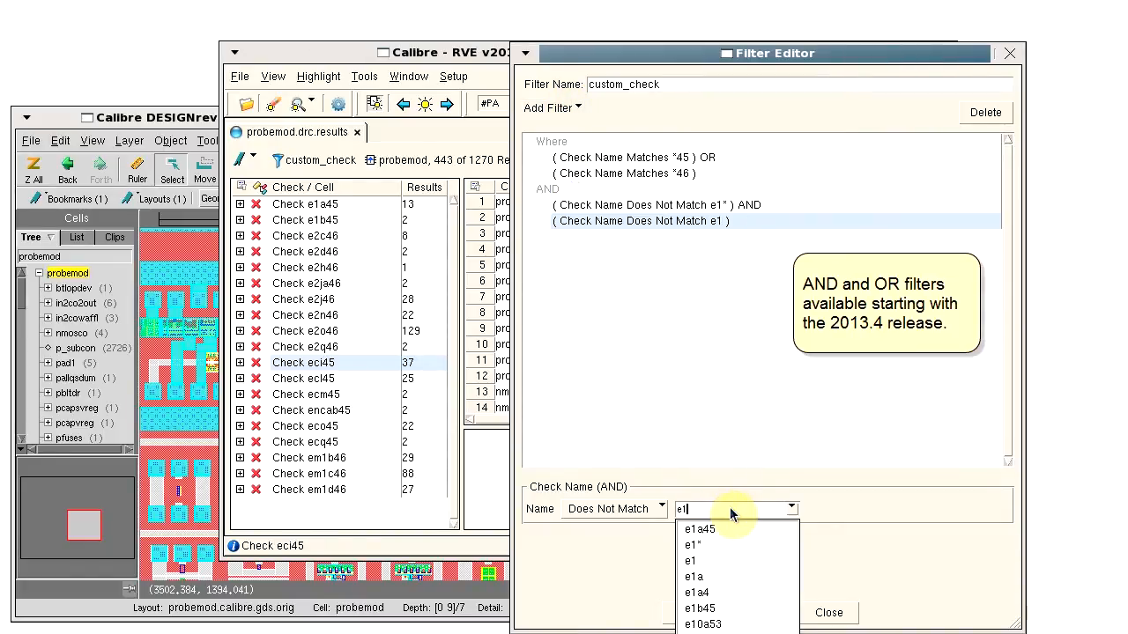
text(e2*)
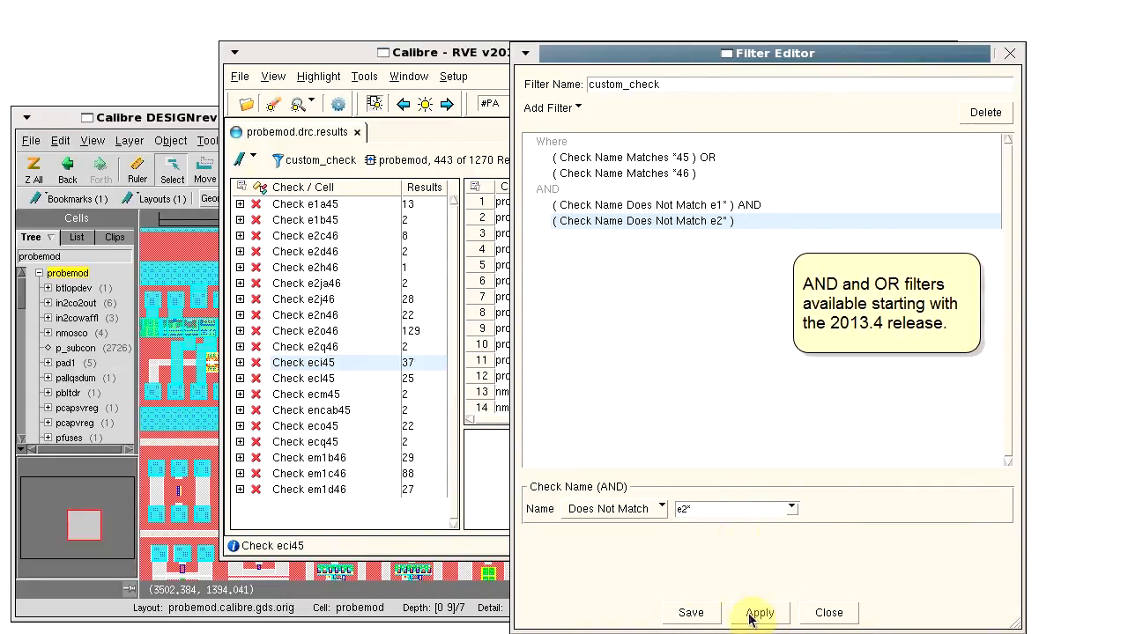
click(758, 612)
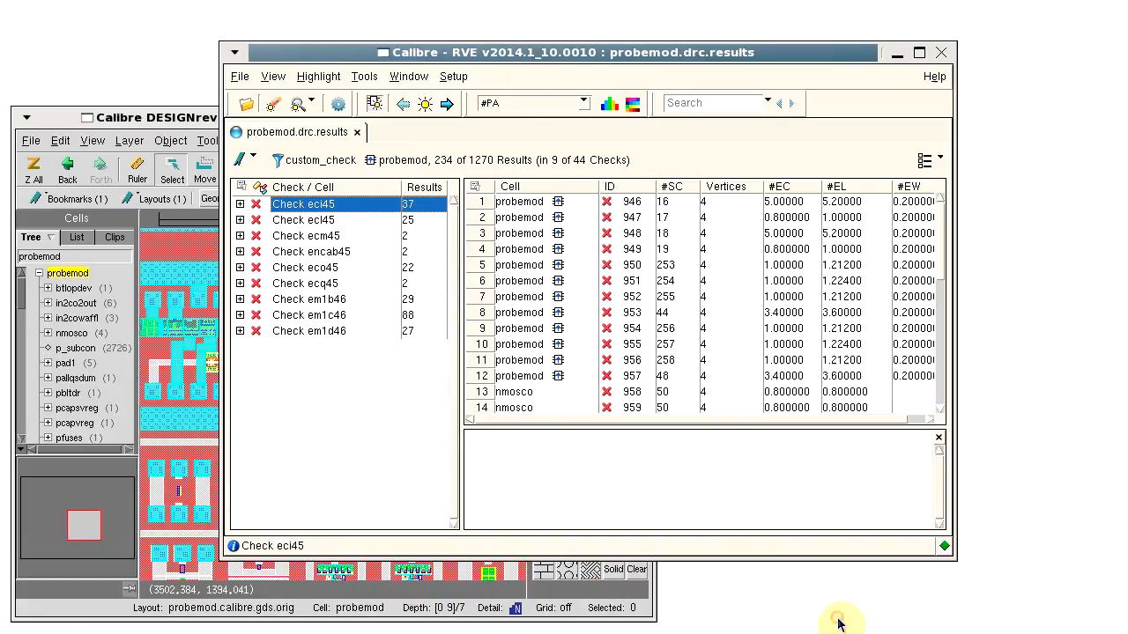
mouse_move(388, 427)
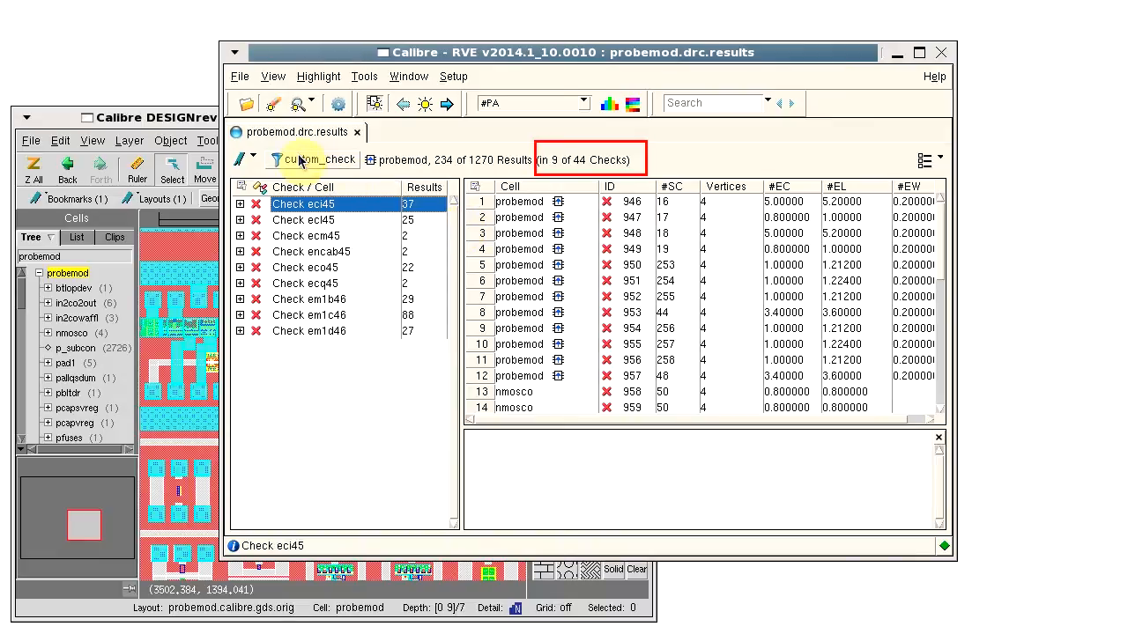
List the results filters to review custom_check's saved definition under User Defined Filters
click(274, 159)
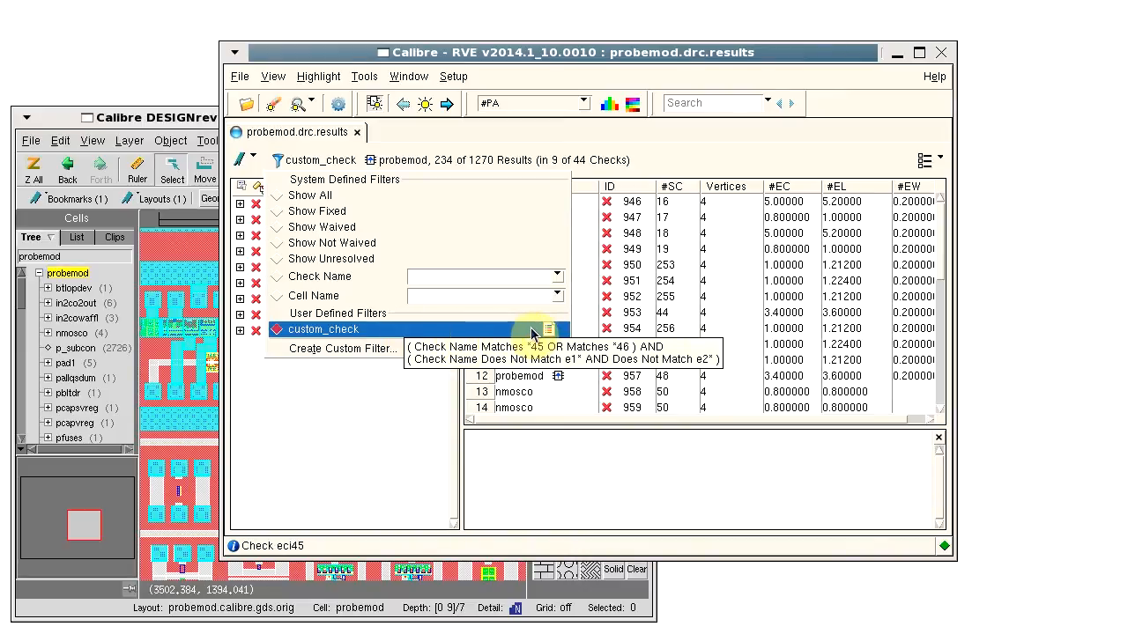
click(323, 329)
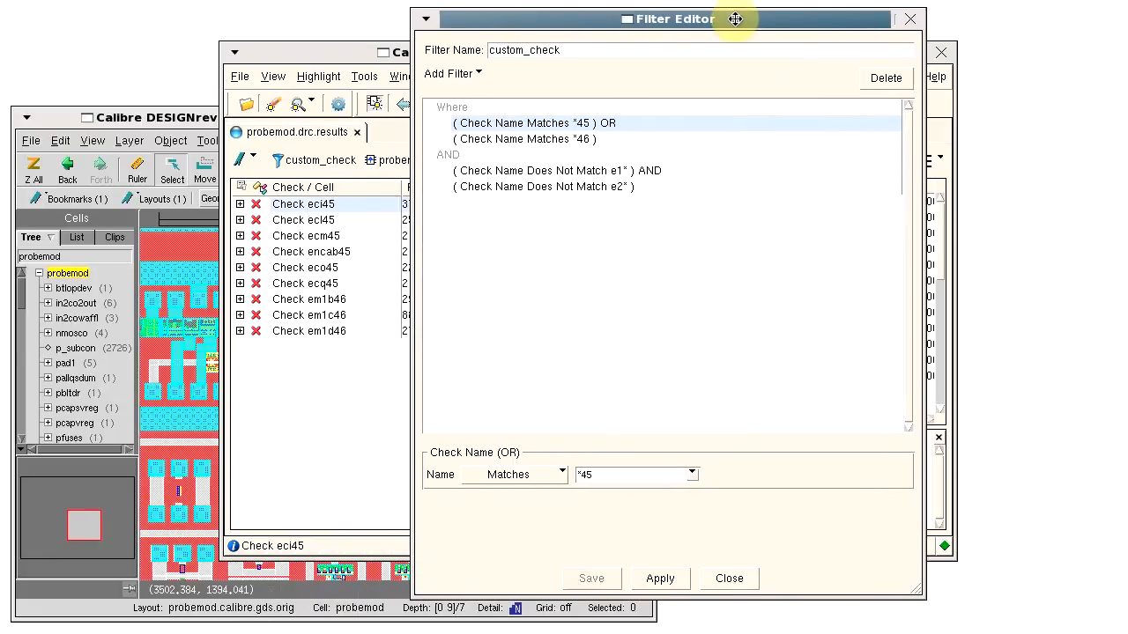
click(474, 84)
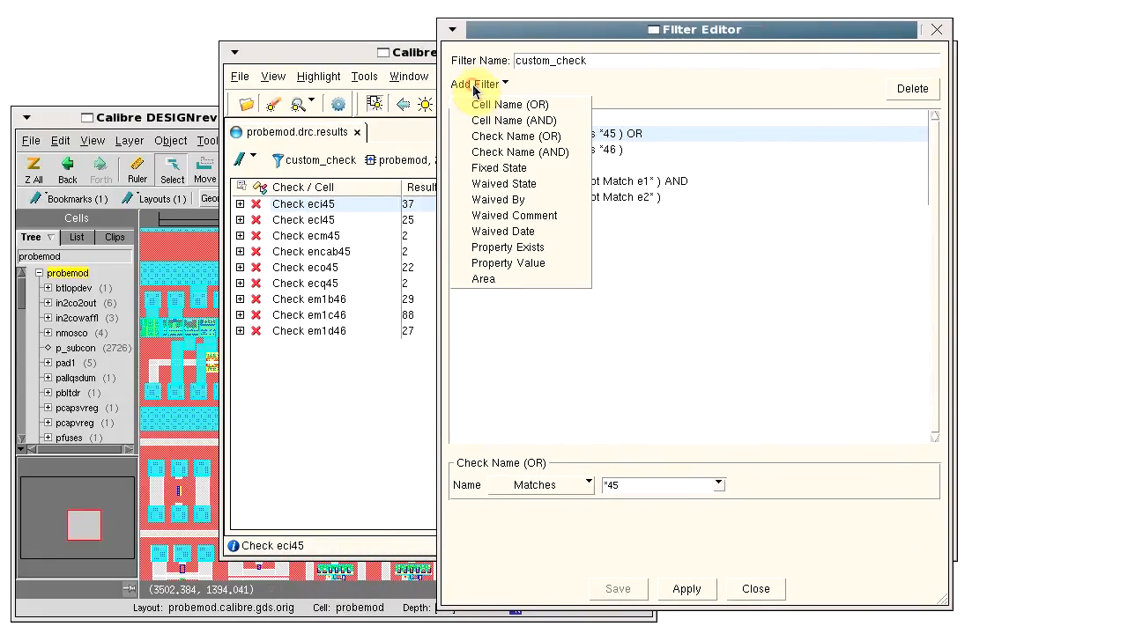
mouse_move(508, 262)
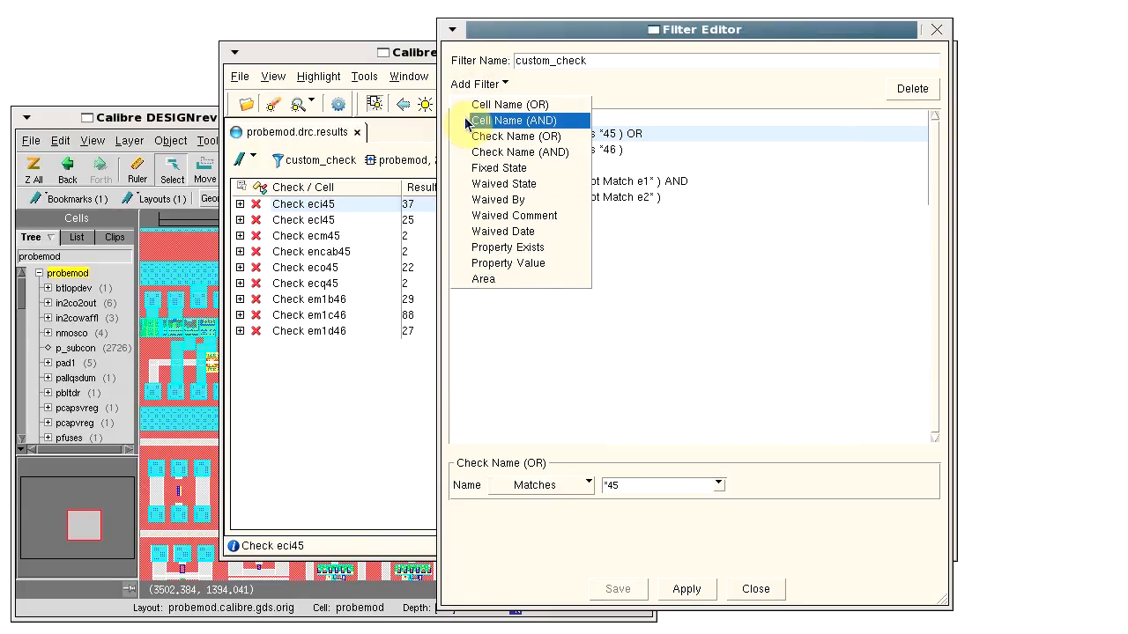
click(754, 588)
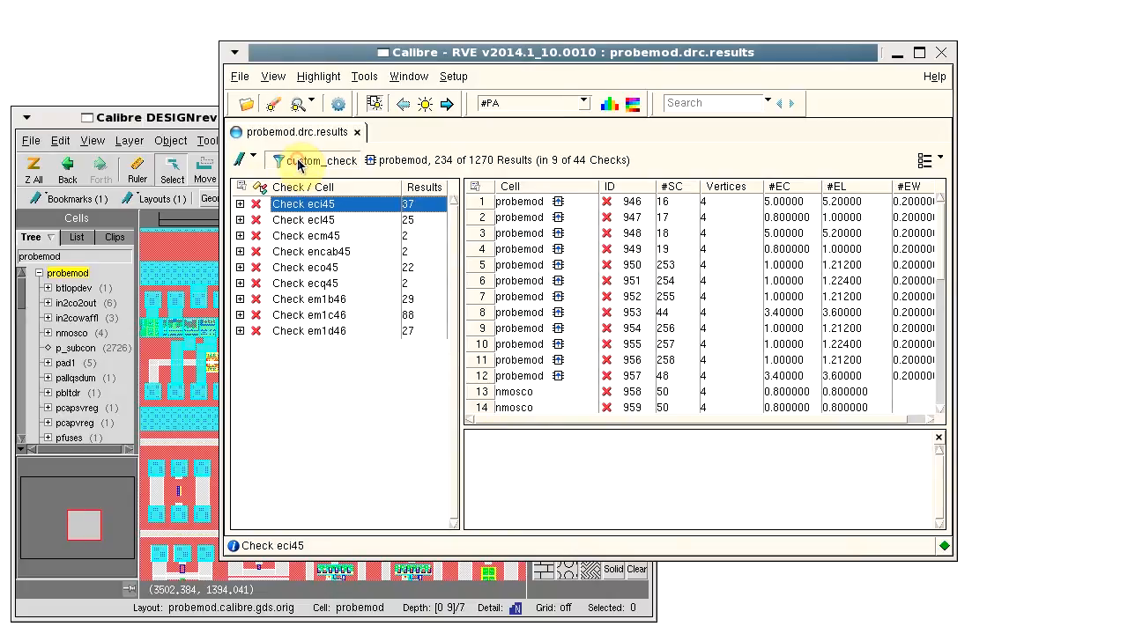
Choose Show All to restore all 1270 results, then list the filters again beside custom_check
click(280, 161)
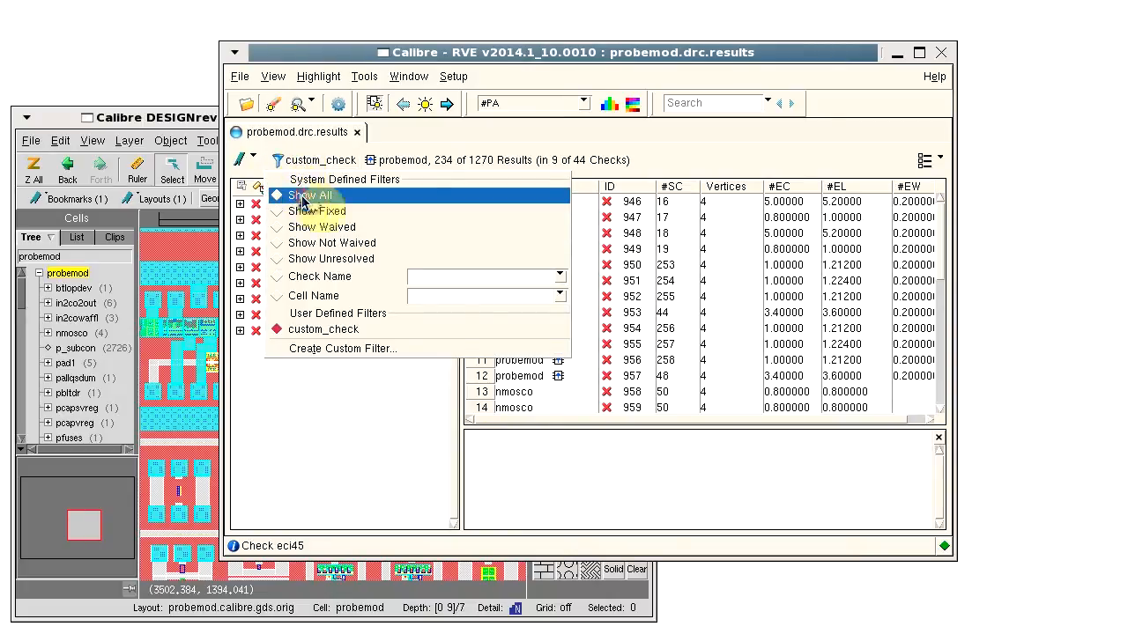
click(311, 195)
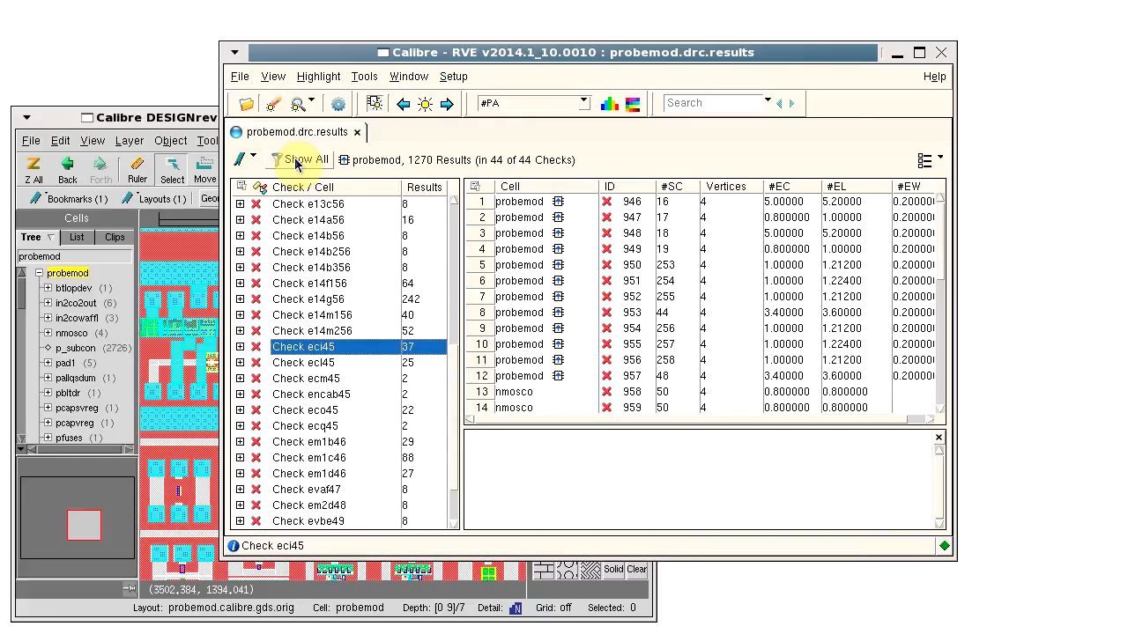
click(306, 160)
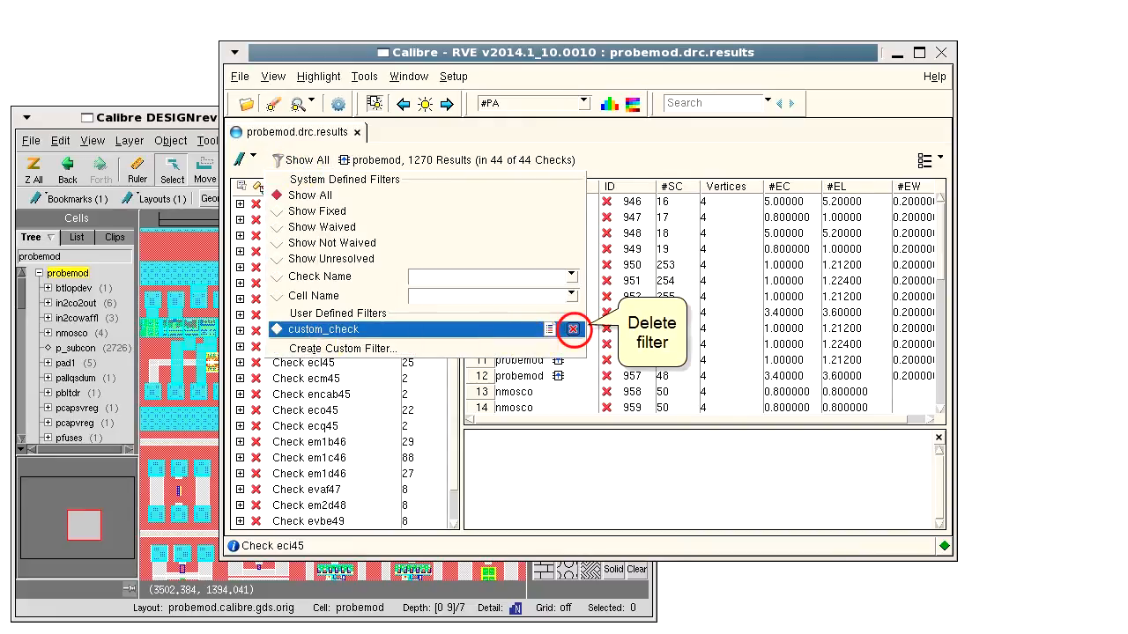